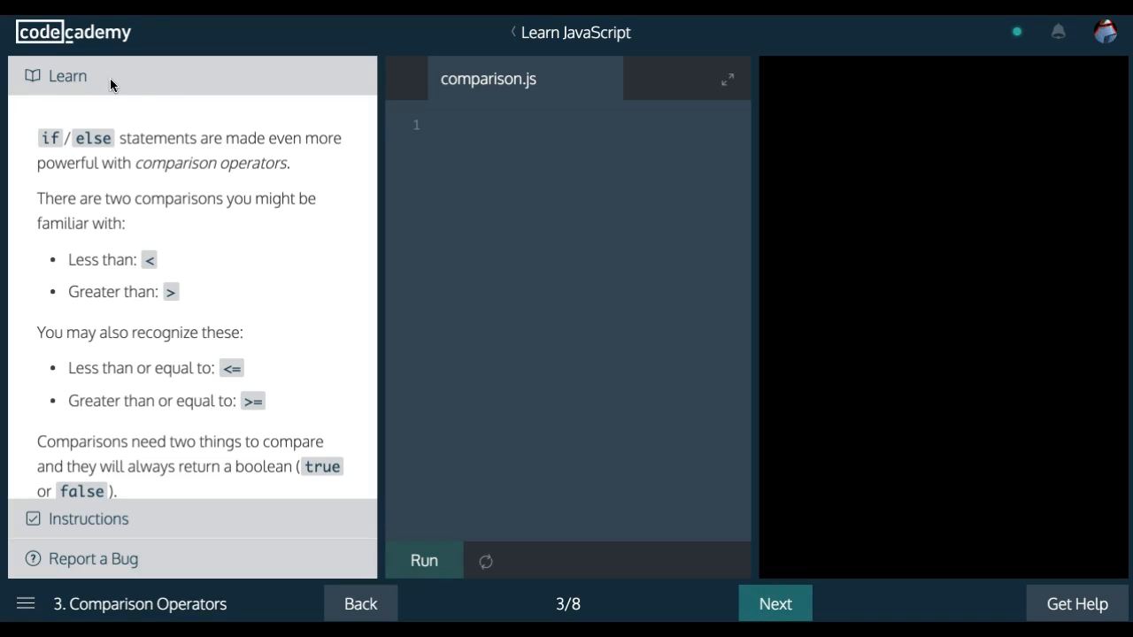
{"action": "mouse_move", "coordinate": [117, 477]}
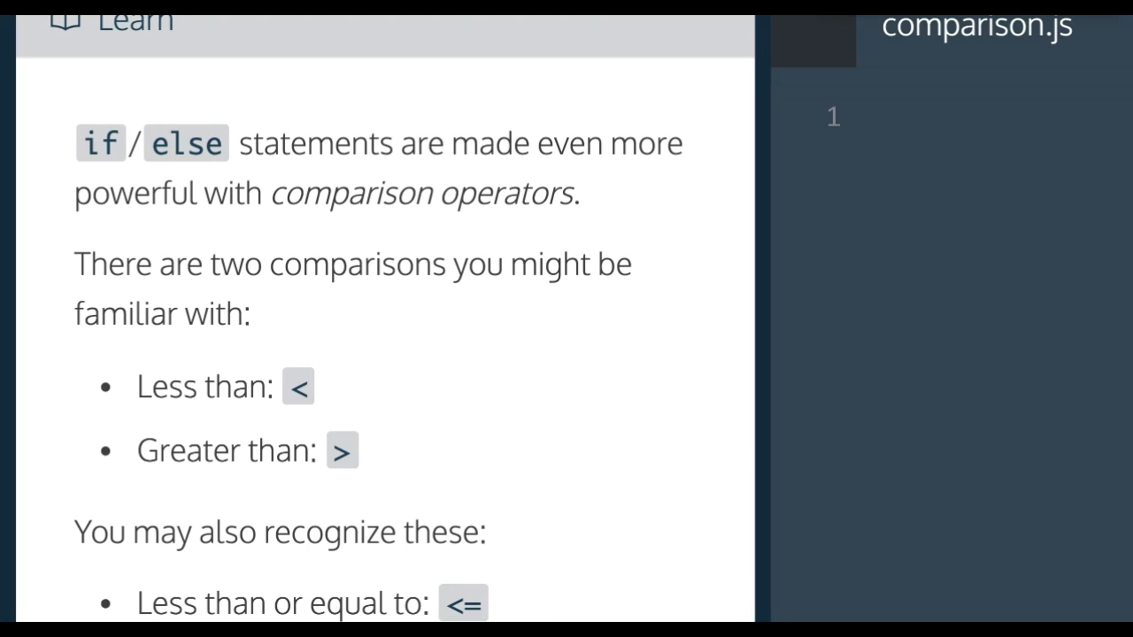
{"action": "mouse_move", "coordinate": [736, 95]}
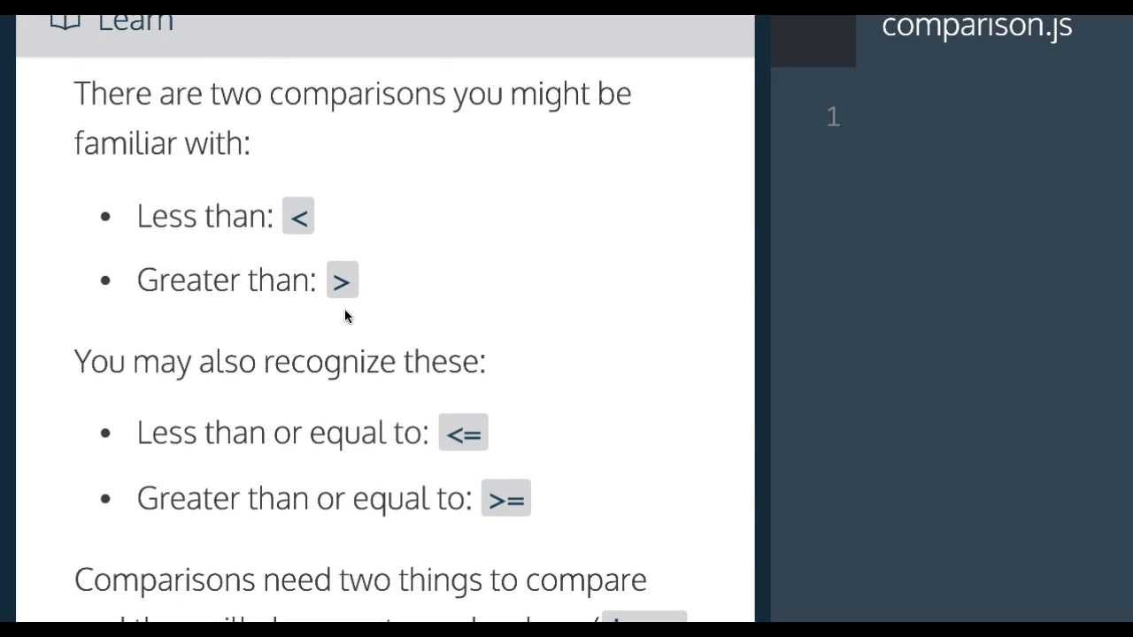
Step: Write var hungerLevel = 5; on line 1 of comparison.js after scrolling the instructions
{"action": "scroll", "scroll_direction": "down", "scroll_amount": 3}
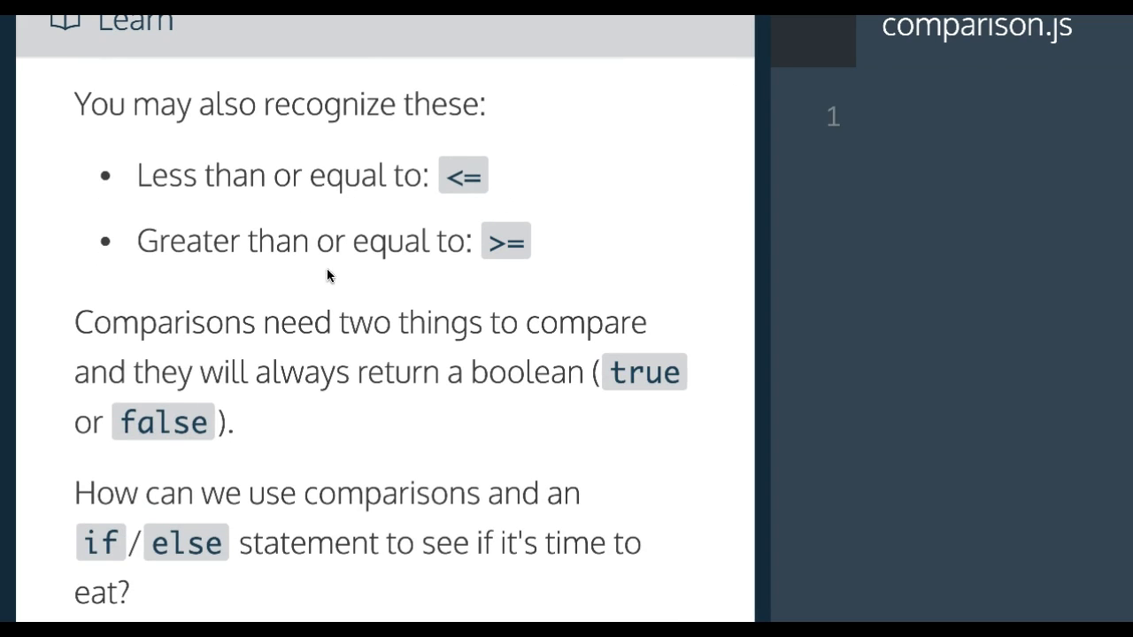
{"action": "scroll", "scroll_direction": "down", "scroll_amount": 3}
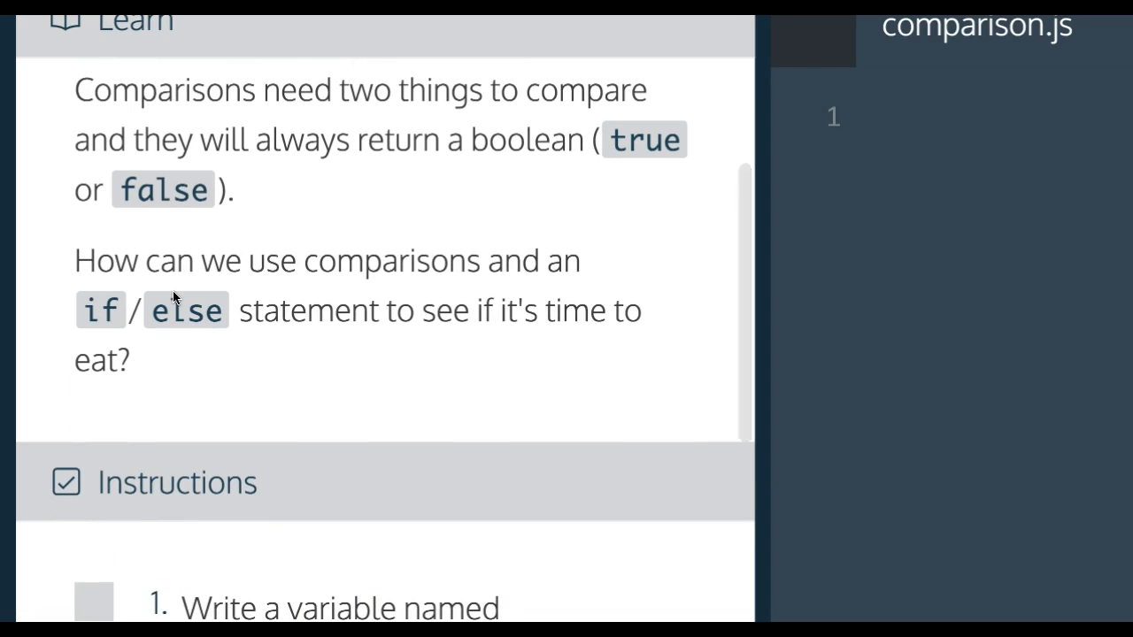
{"action": "mouse_move", "coordinate": [216, 292]}
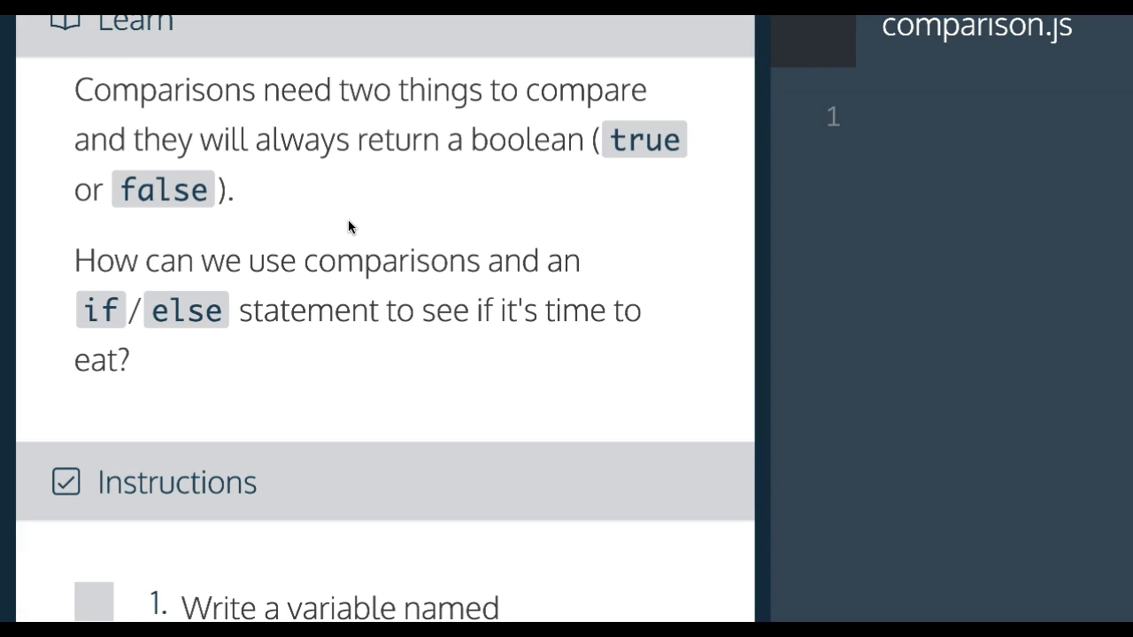
{"action": "scroll", "scroll_direction": "down", "scroll_amount": 3}
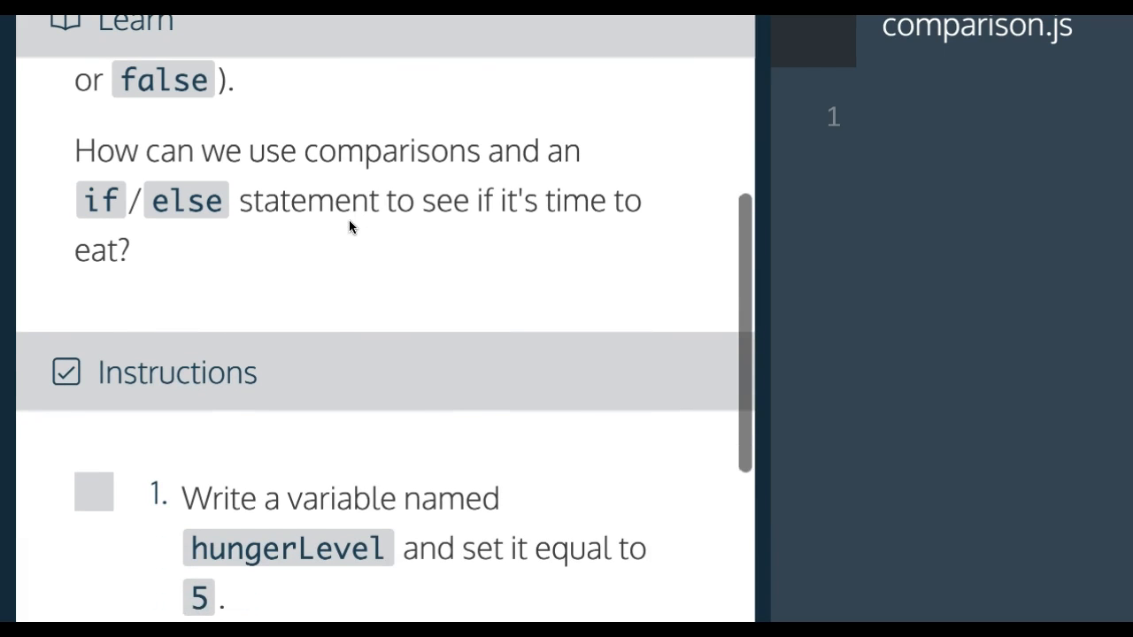
{"action": "scroll", "scroll_direction": "down", "scroll_amount": 3}
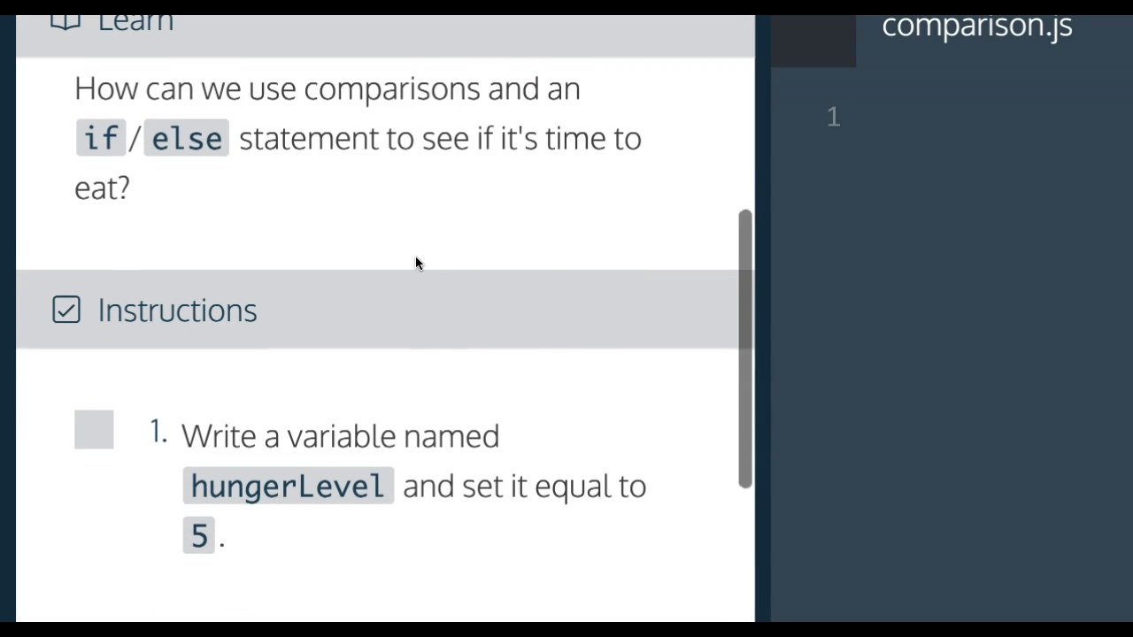
{"action": "scroll", "scroll_direction": "down", "scroll_amount": 3}
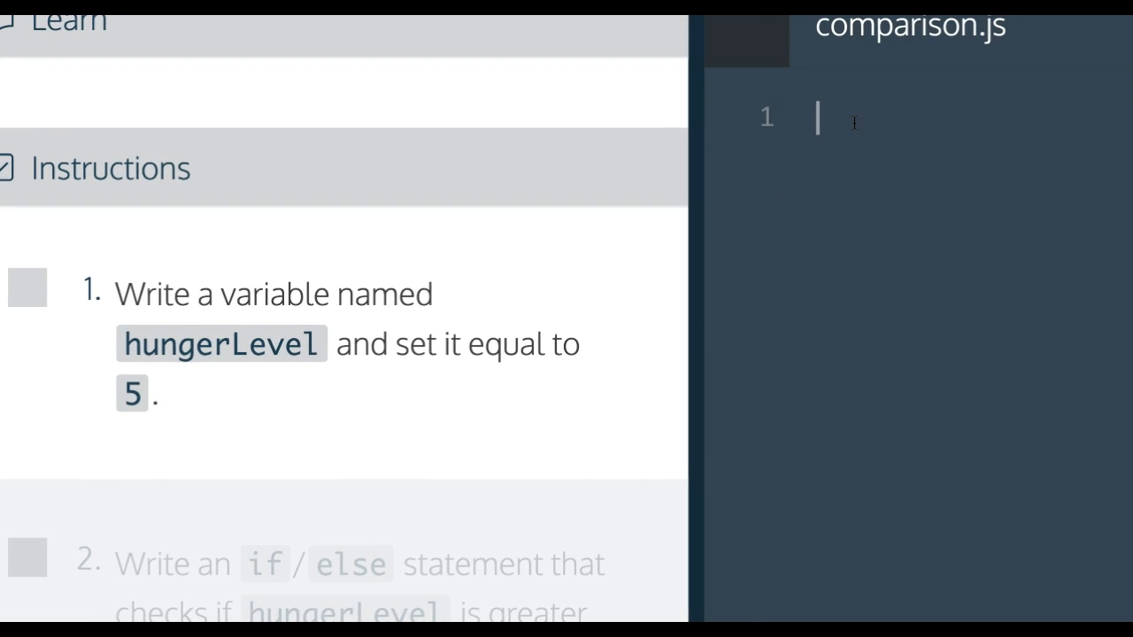
{"action": "type", "text": "var h"}
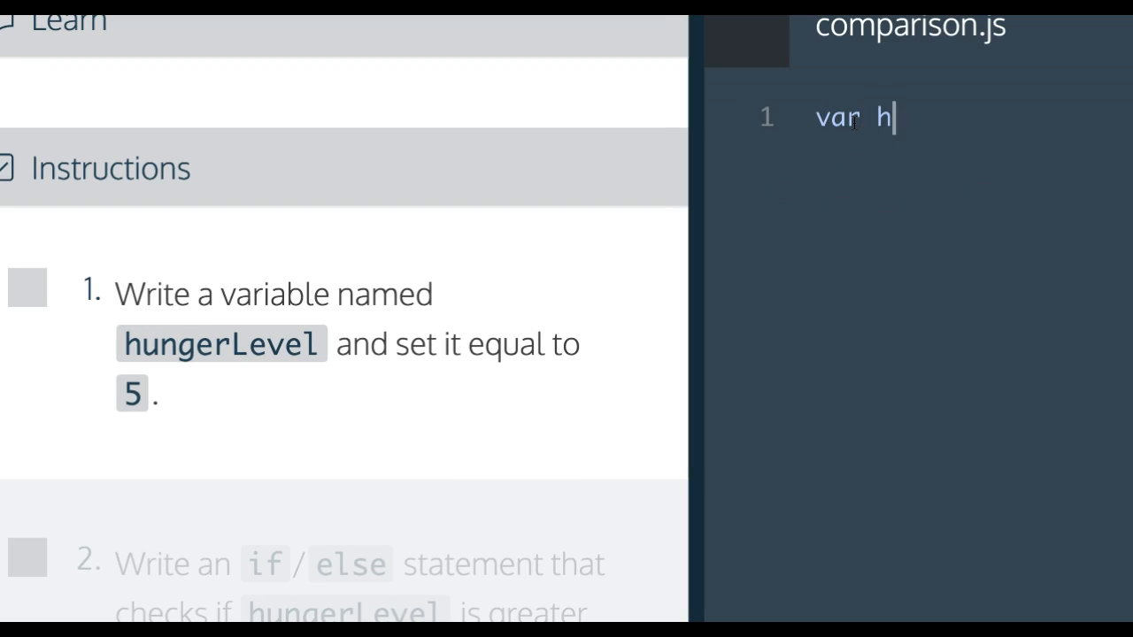
{"action": "type", "text": "ungerLevel"}
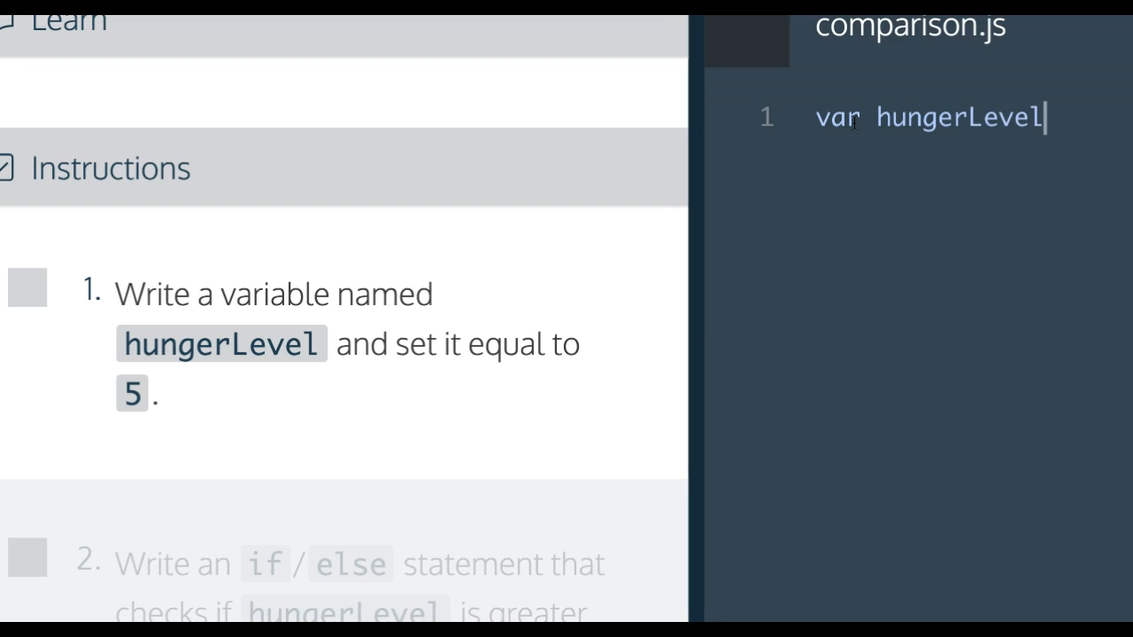
{"action": "type", "text": "= 5;"}
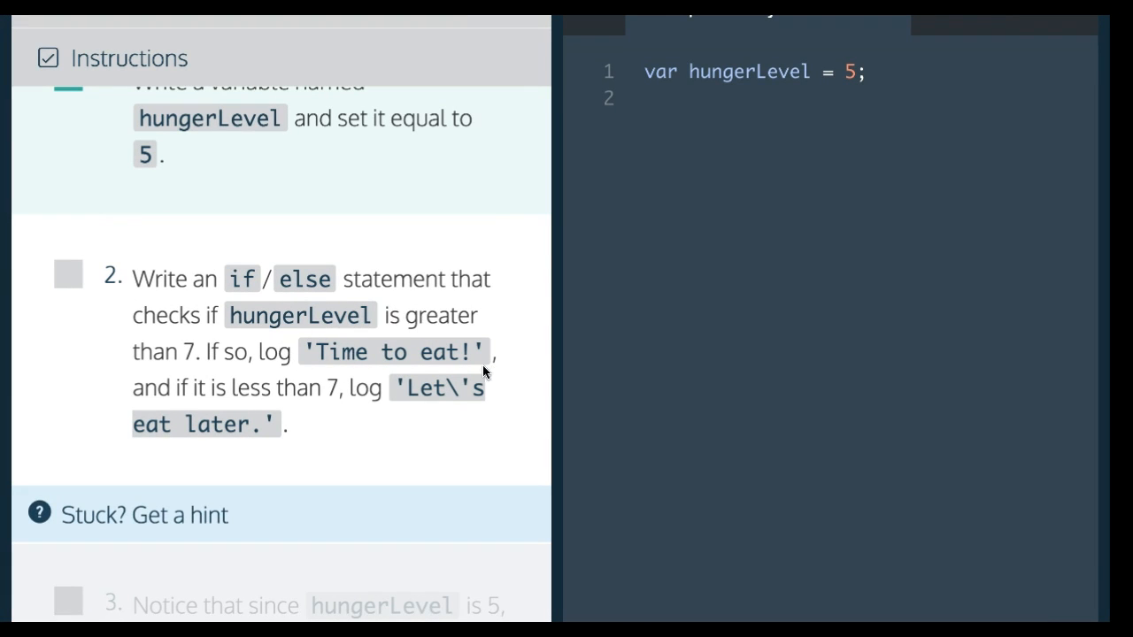
{"action": "mouse_move", "coordinate": [378, 411]}
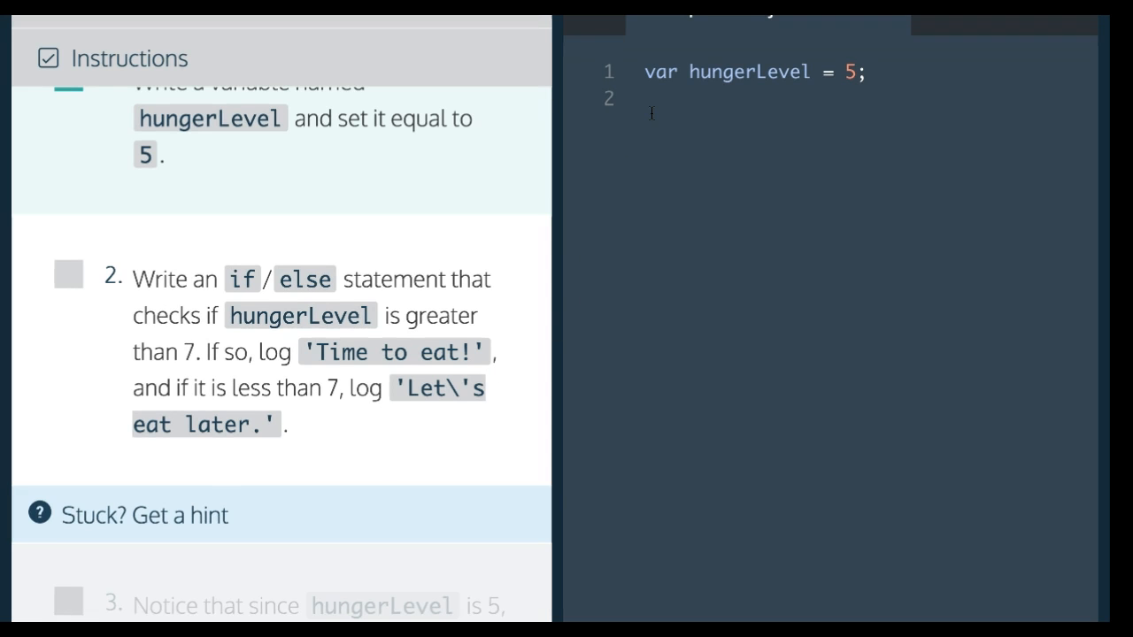
Step: Write if (hungerLevel > 7) logging "Time to eat!", else logging "Let's eat later."
{"action": "type", "text": "i"}
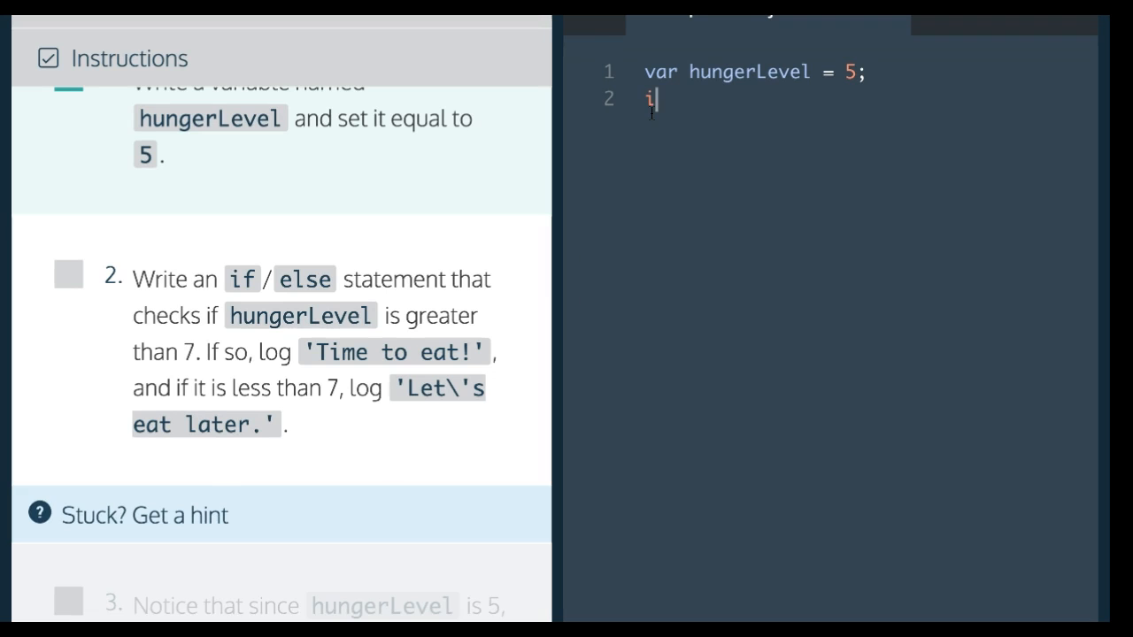
{"action": "type", "text": "f (hungerLevel )"}
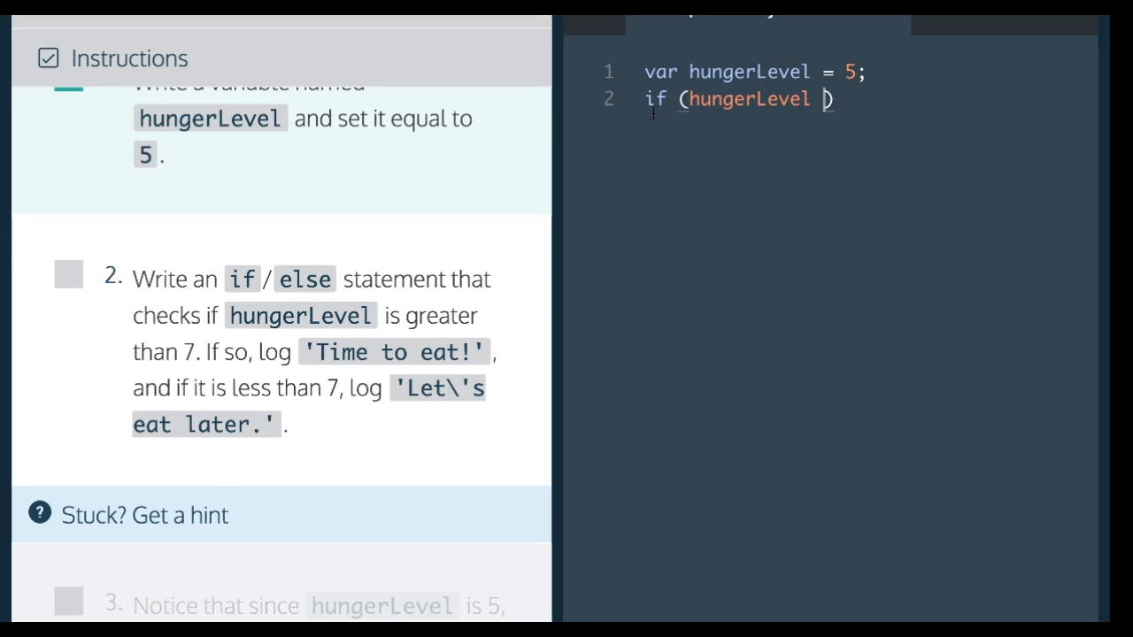
{"action": "type", "text": "> 7"}
{"action": "type", "text": "console.log(\"Time"}
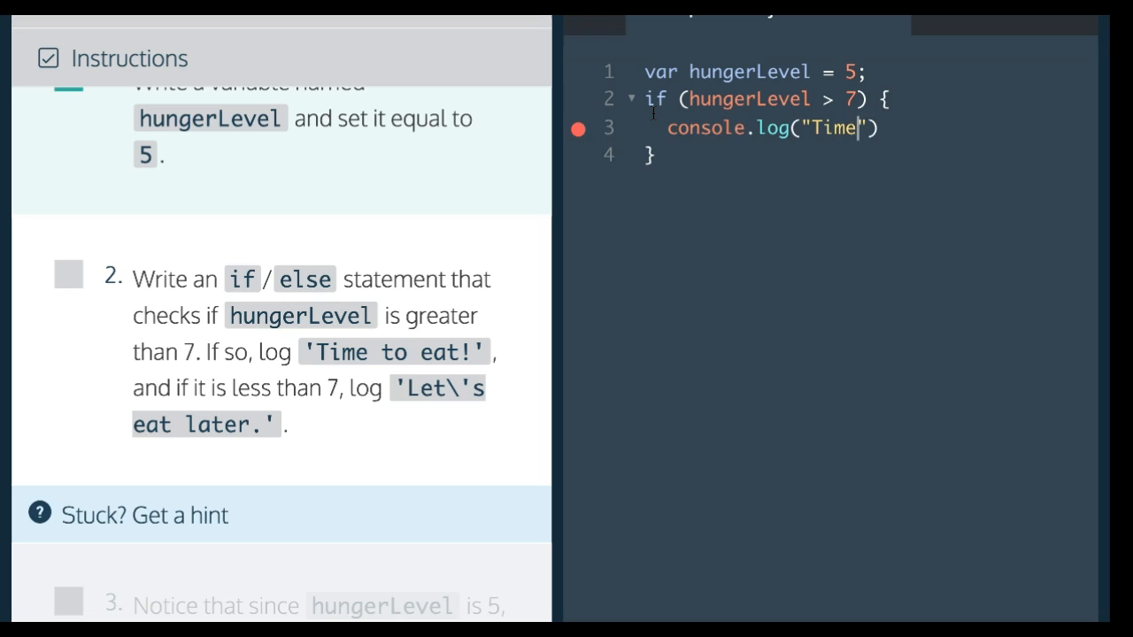
{"action": "type", "text": "to eat!"}
{"action": "type", "text": "console.log(\"Let's eat later."}
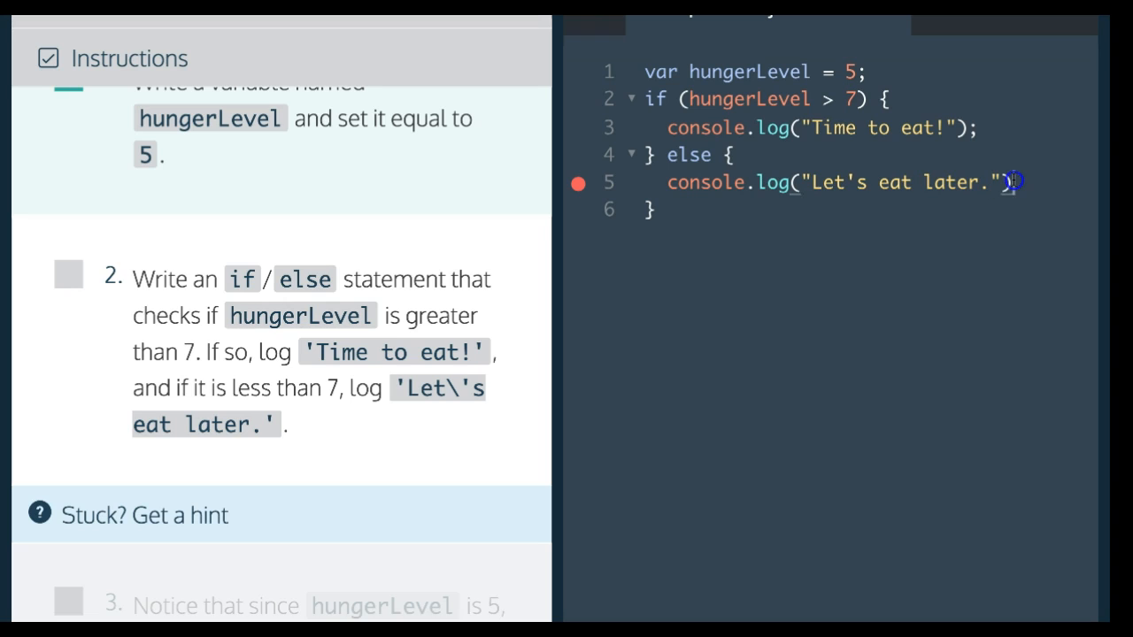
{"action": "type", "text": ";"}
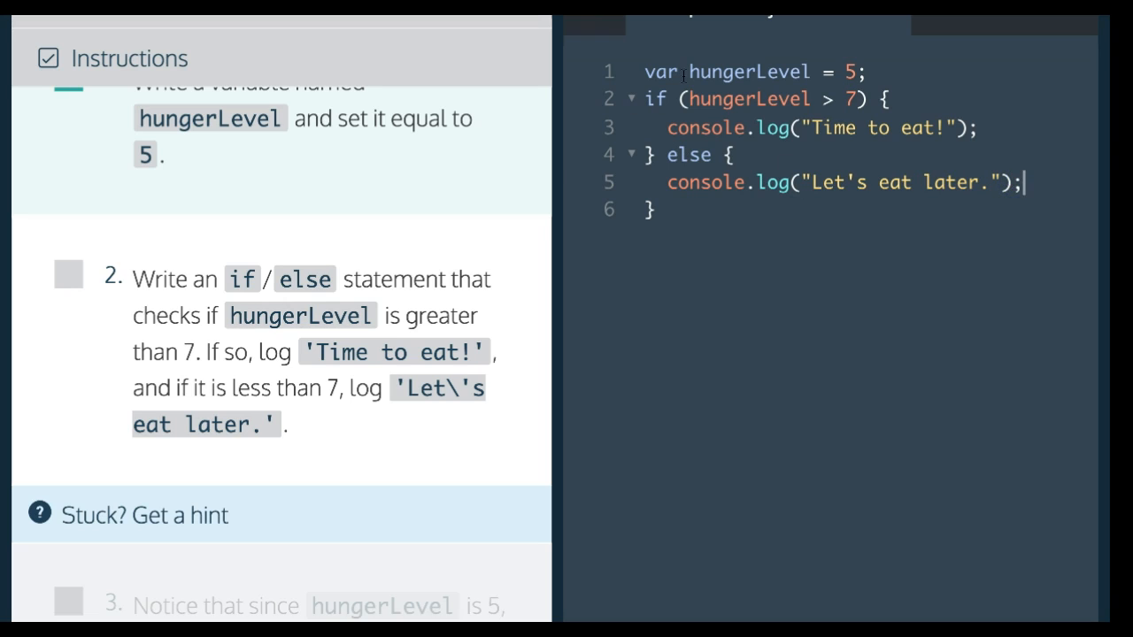
{"action": "mouse_move", "coordinate": [538, 186]}
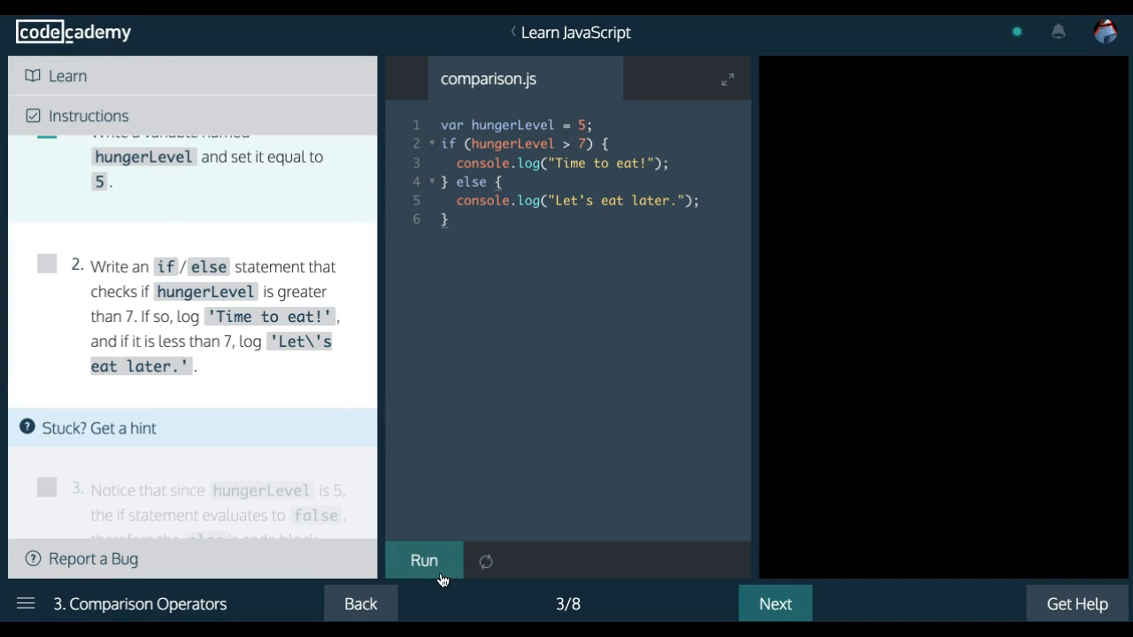
Step: Run the script so the console prints "Let's eat later." and reveal instruction 3
{"action": "left_click", "coordinate": [424, 559]}
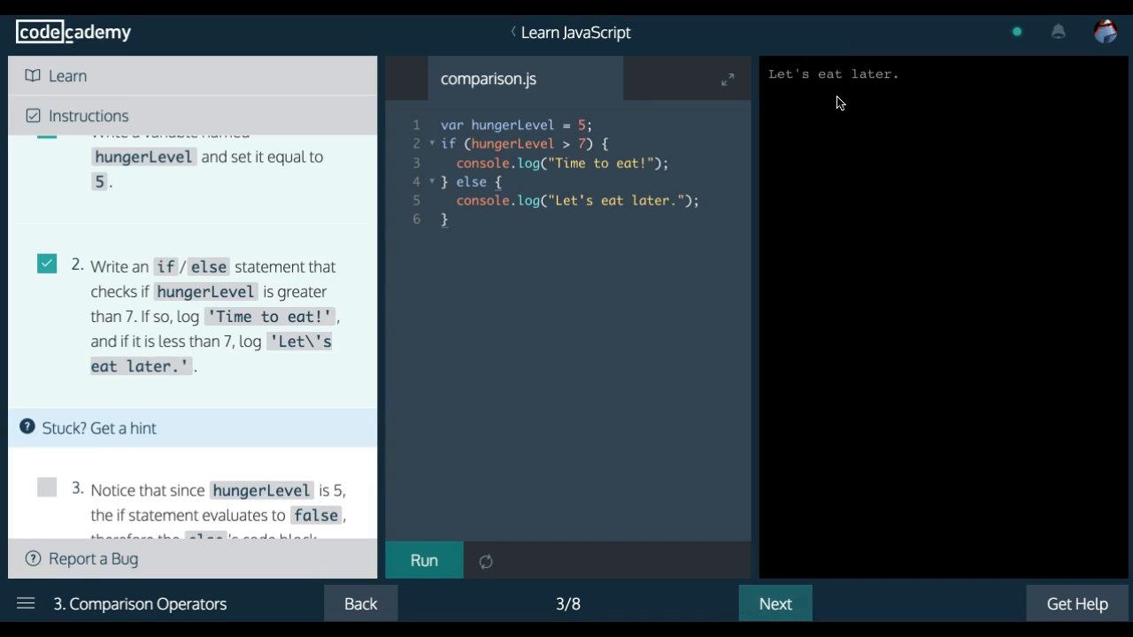
{"action": "scroll", "scroll_direction": "down", "scroll_amount": 3}
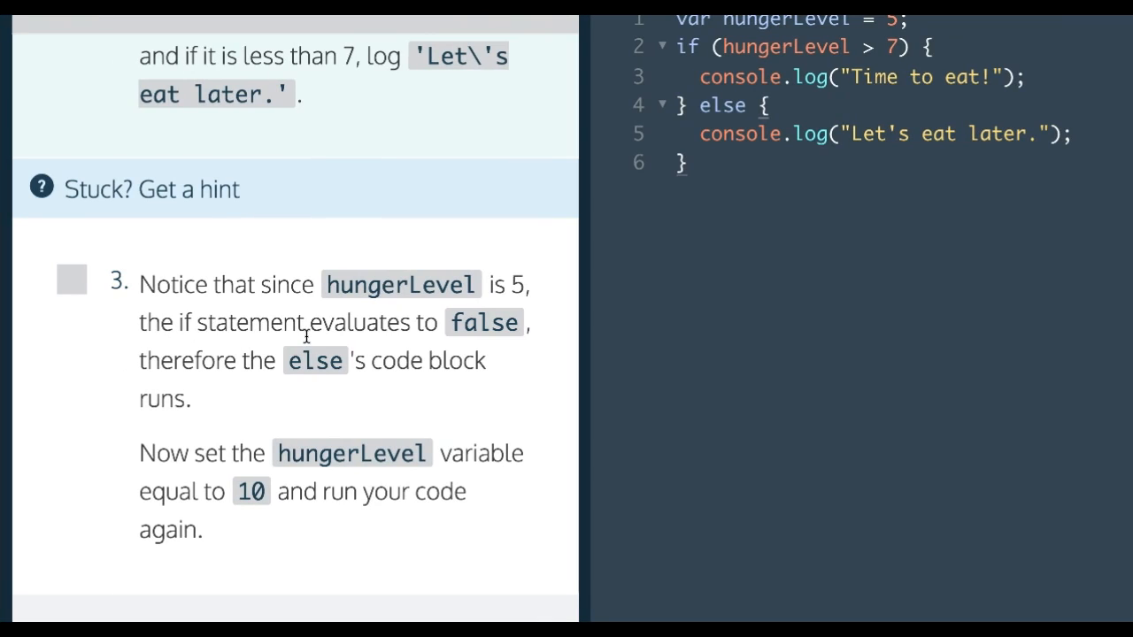
{"action": "mouse_move", "coordinate": [201, 397]}
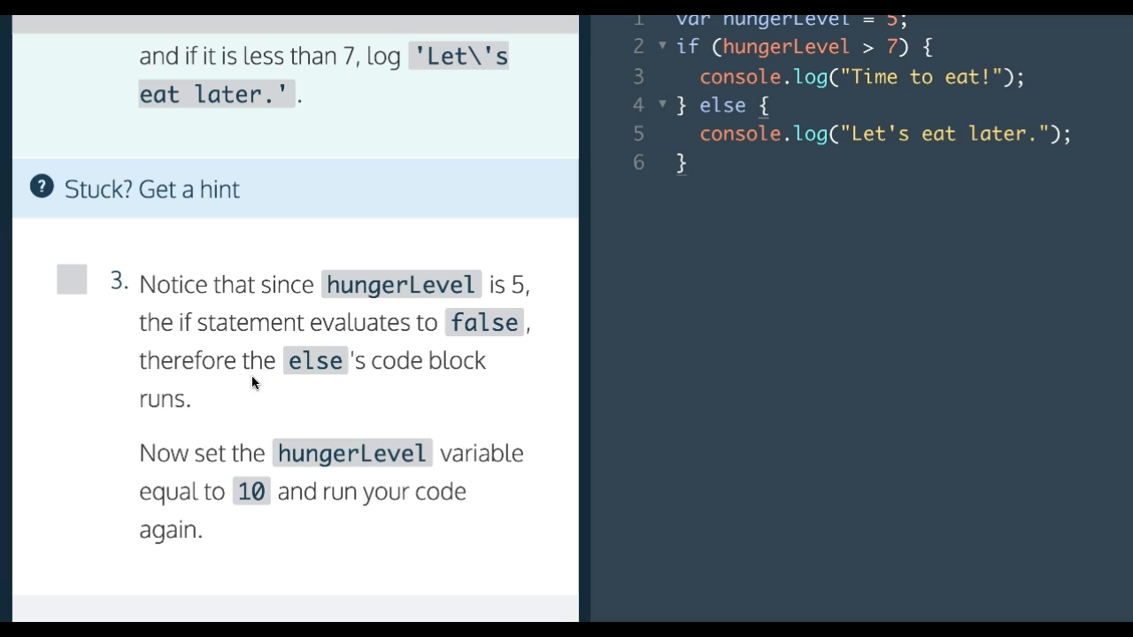
{"action": "mouse_move", "coordinate": [347, 411]}
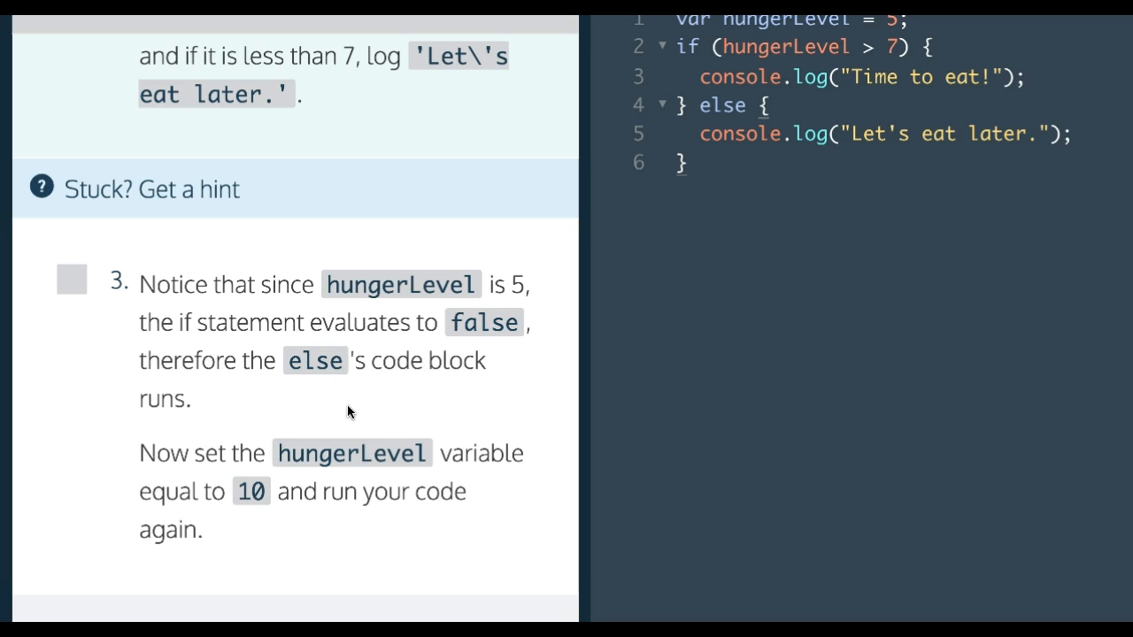
{"action": "mouse_move", "coordinate": [388, 505]}
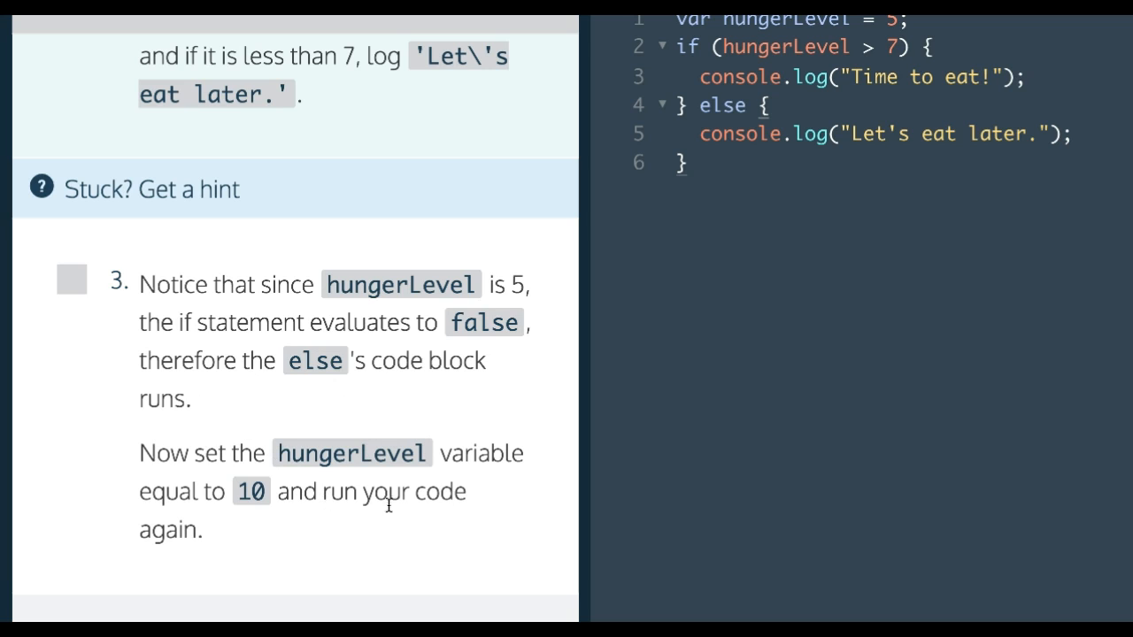
{"action": "mouse_move", "coordinate": [570, 216]}
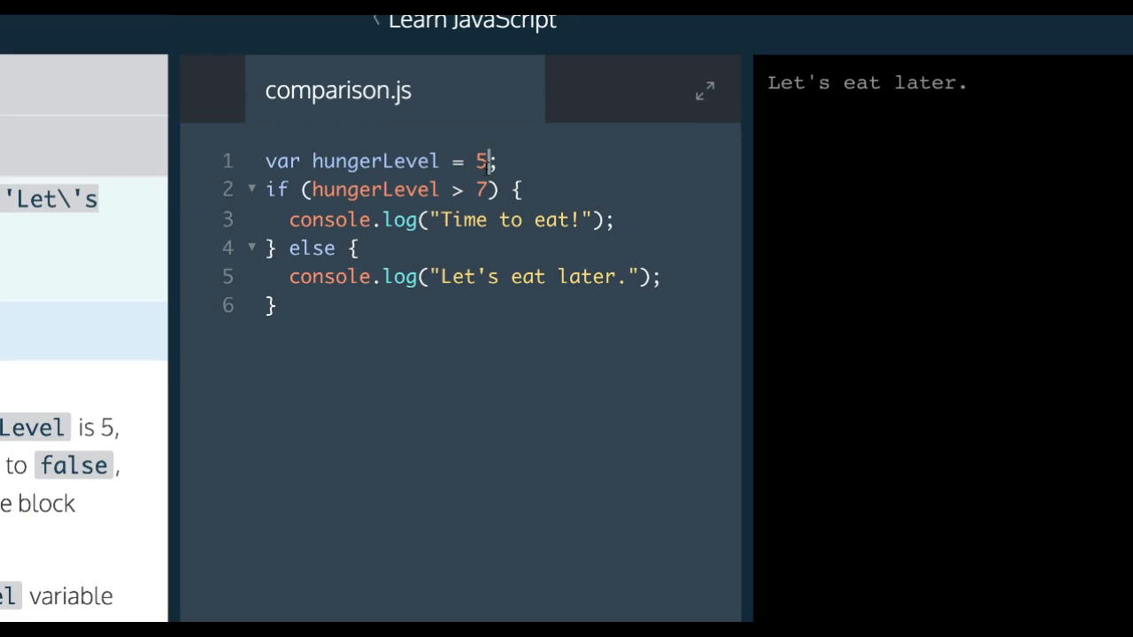
Step: Set hungerLevel to 10 and rerun so the console prints "Time to eat!"
{"action": "type", "text": "10"}
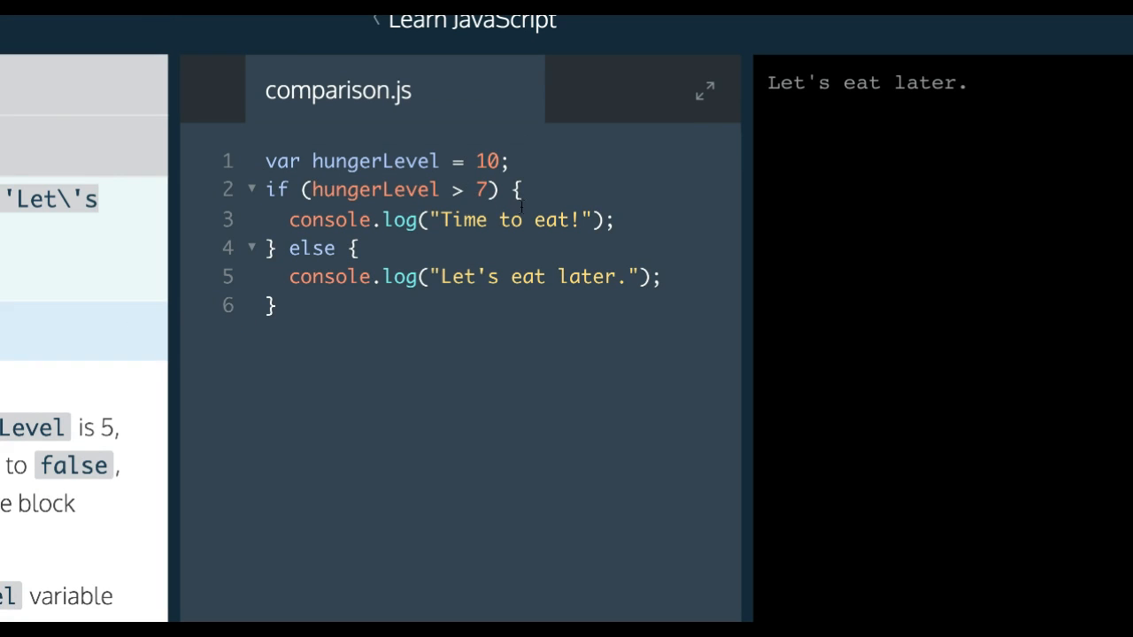
{"action": "double_click", "coordinate": [354, 189]}
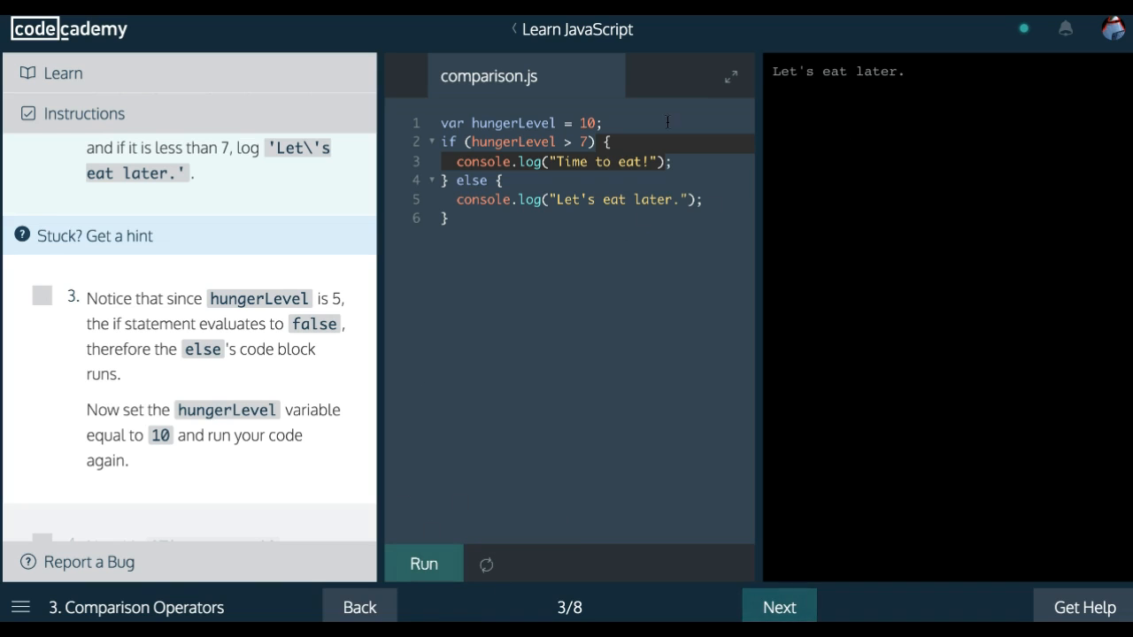
{"action": "left_click", "coordinate": [423, 563]}
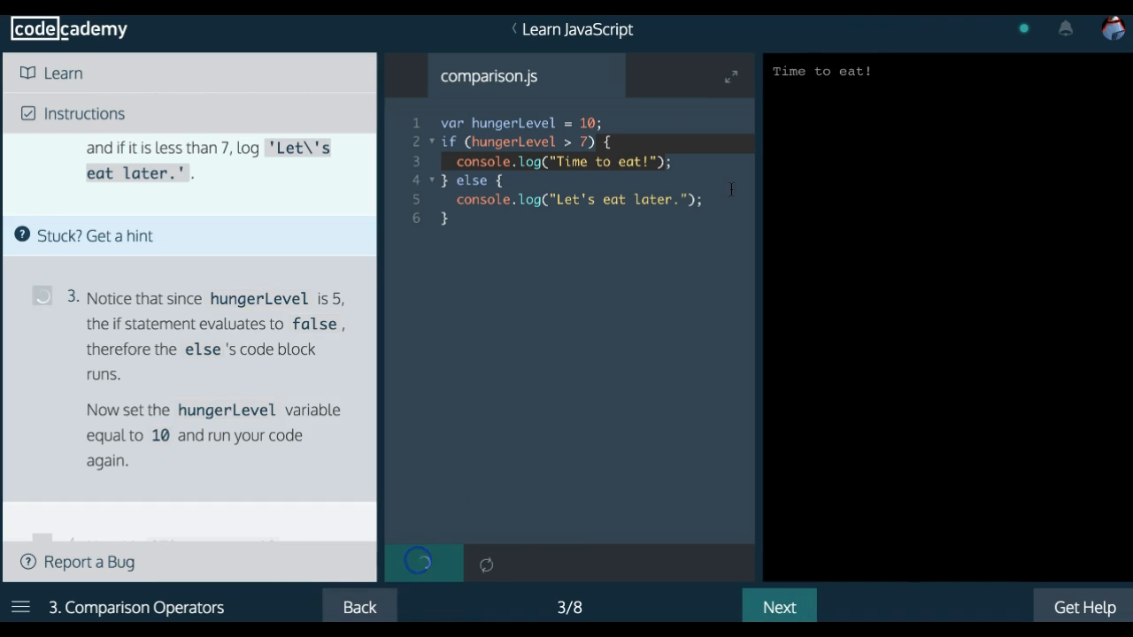